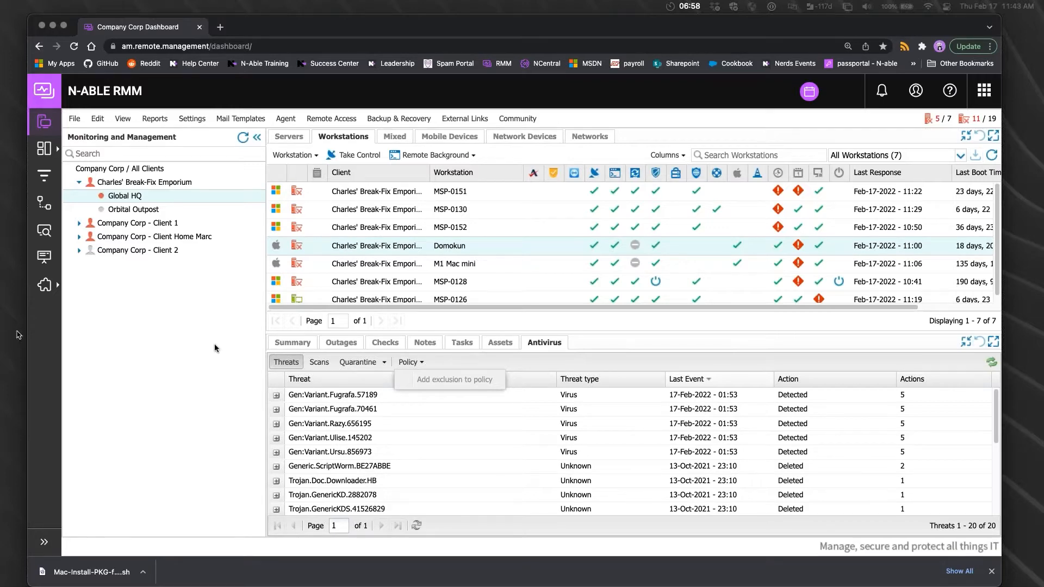
Open Settings > Apple Device Management, view the Profile Deployment device list and the Profile Library
{"action": "left_click", "coordinate": [192, 119]}
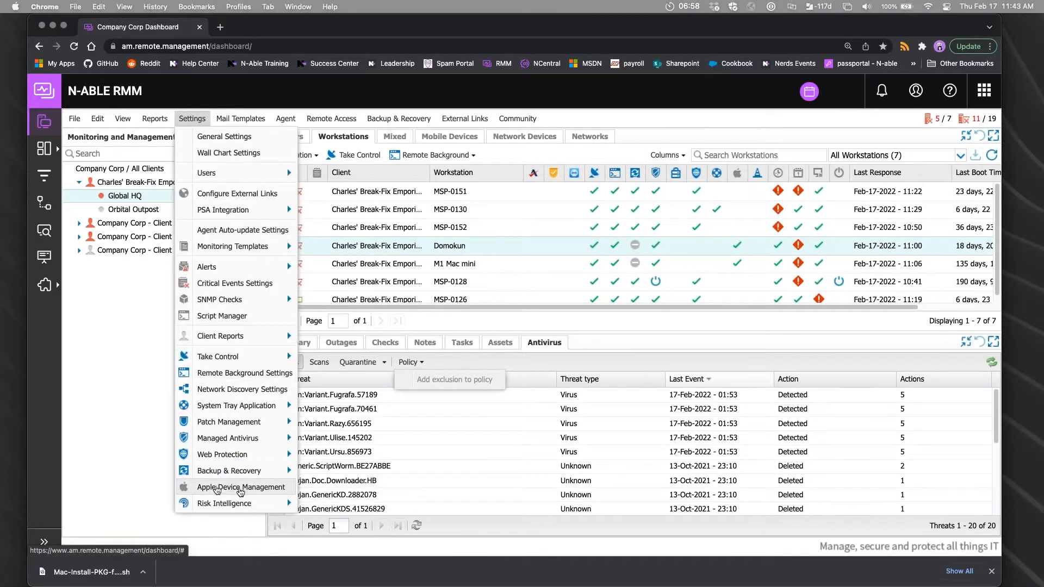
{"action": "left_click", "coordinate": [241, 486]}
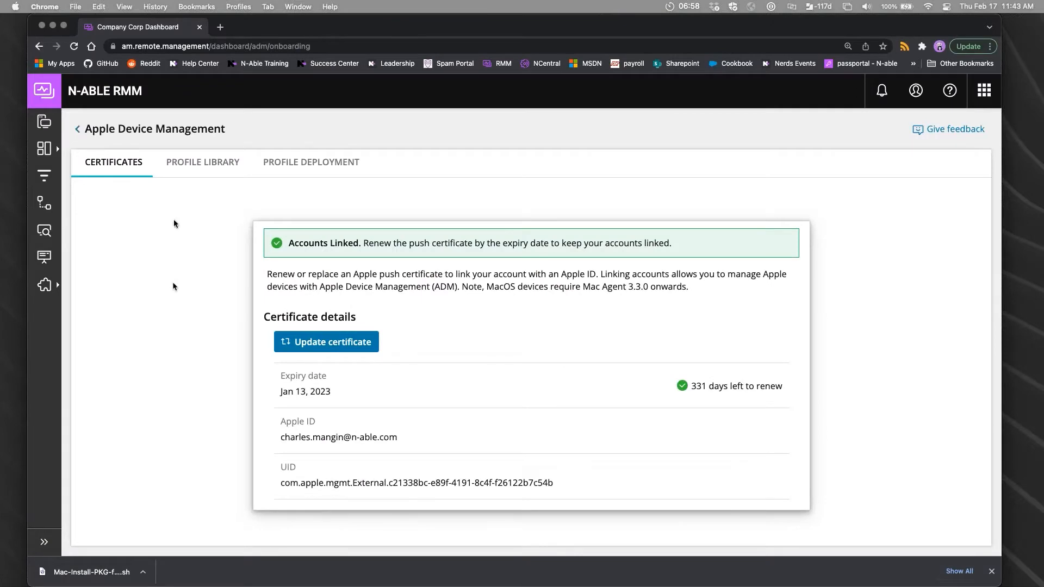
{"action": "left_click", "coordinate": [310, 162]}
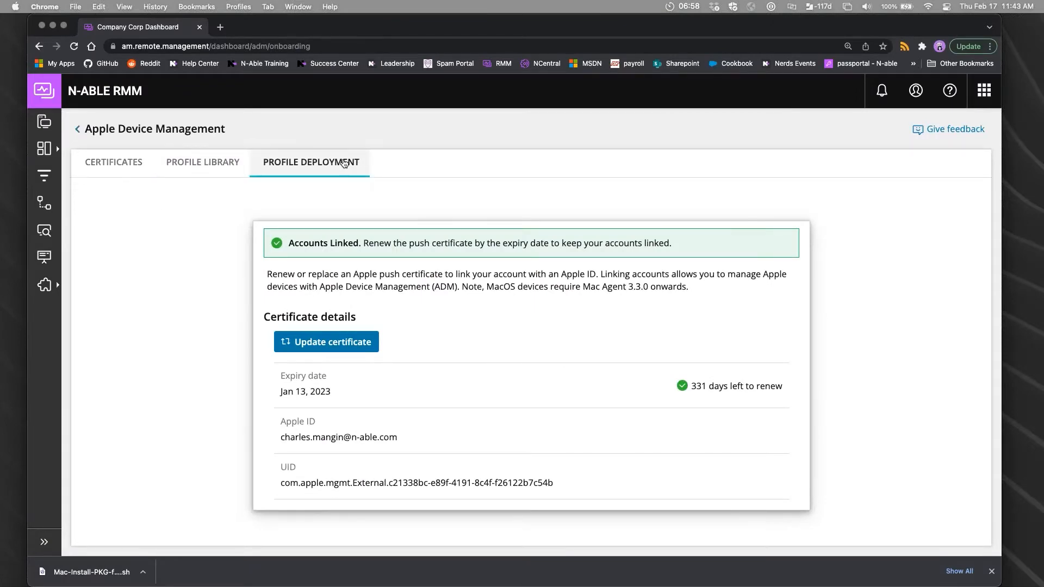
{"action": "left_click", "coordinate": [311, 162]}
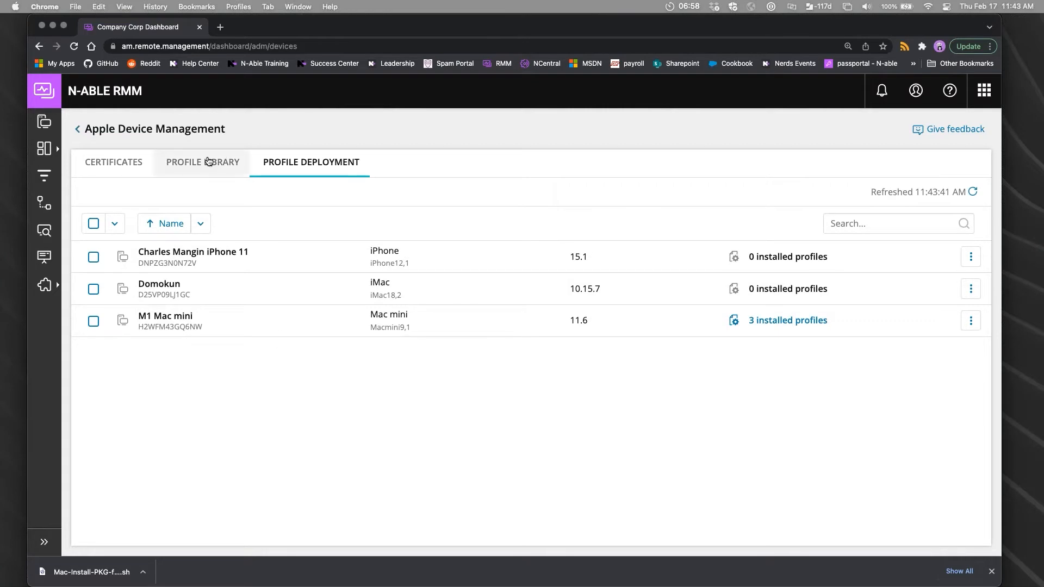
{"action": "left_click", "coordinate": [43, 91]}
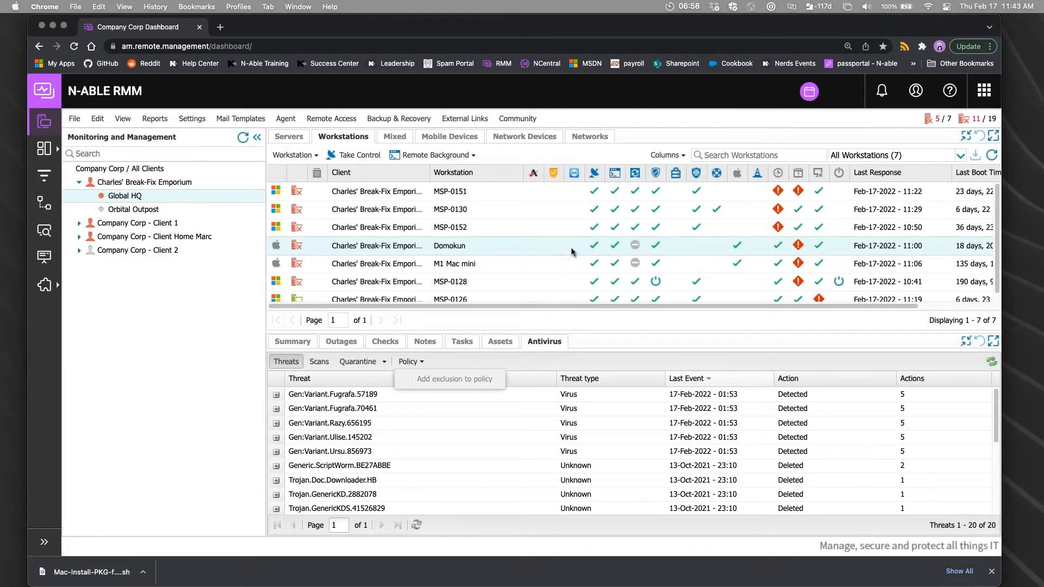
{"action": "mouse_move", "coordinate": [524, 250]}
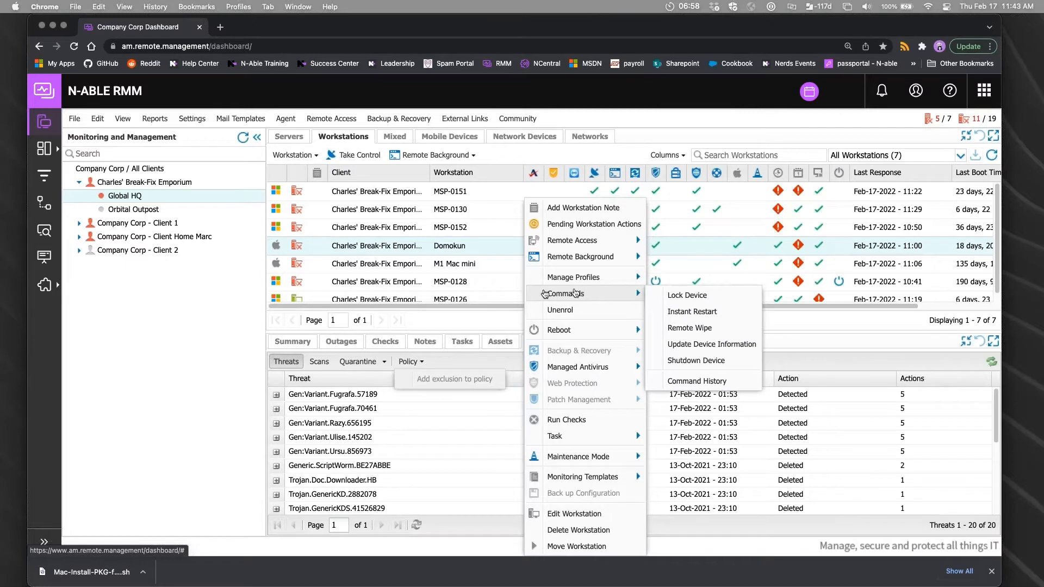
{"action": "mouse_move", "coordinate": [582, 294]}
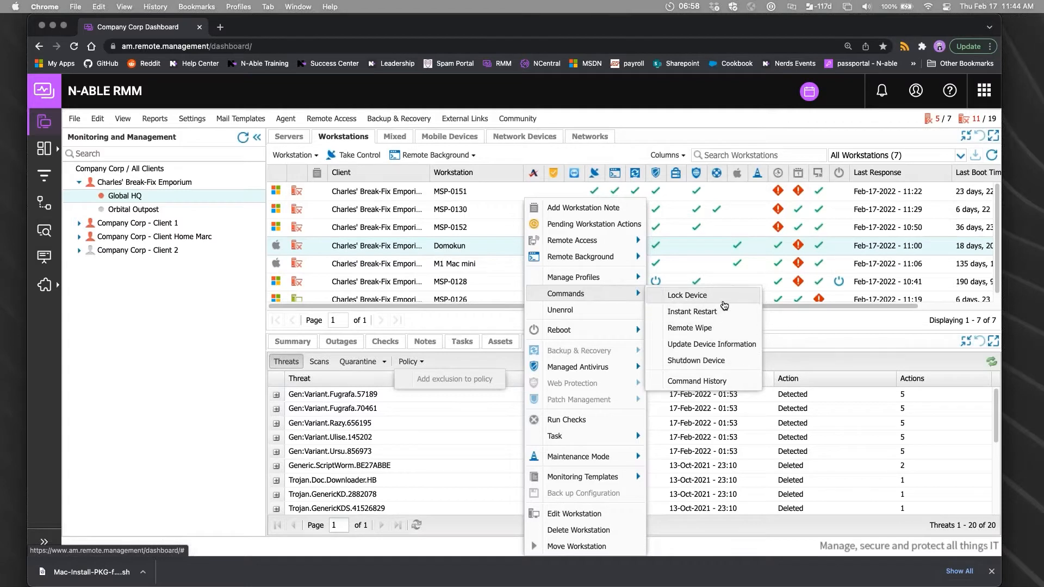
{"action": "mouse_move", "coordinate": [691, 327]}
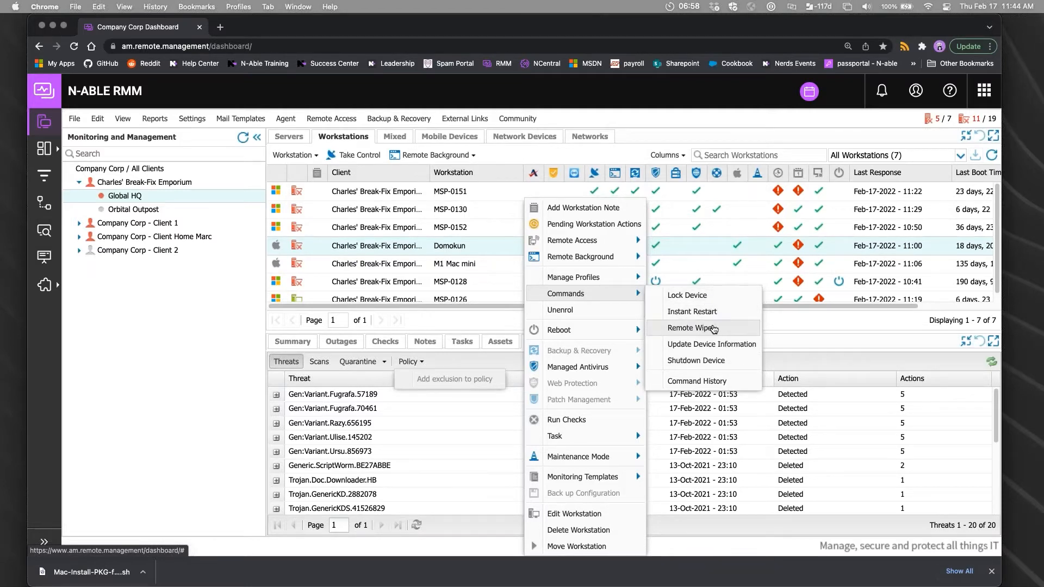
{"action": "mouse_move", "coordinate": [744, 316]}
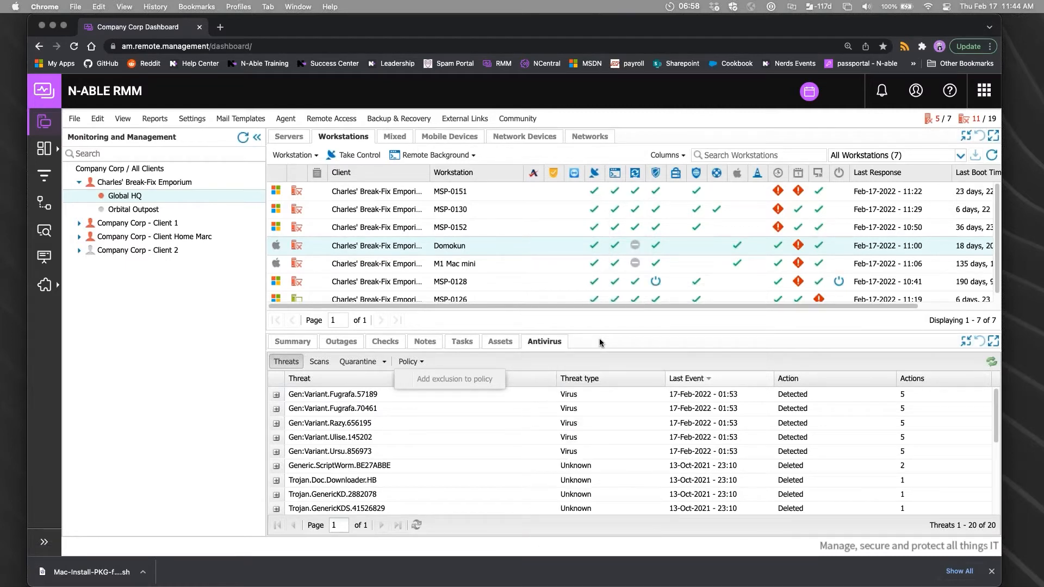
{"action": "mouse_move", "coordinate": [533, 299]}
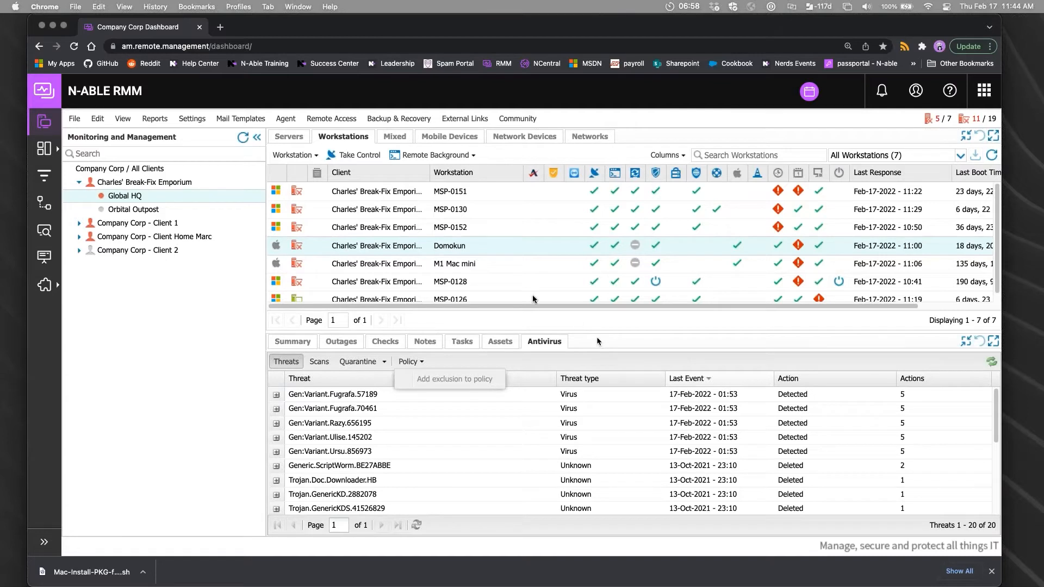
{"action": "mouse_move", "coordinate": [454, 247]}
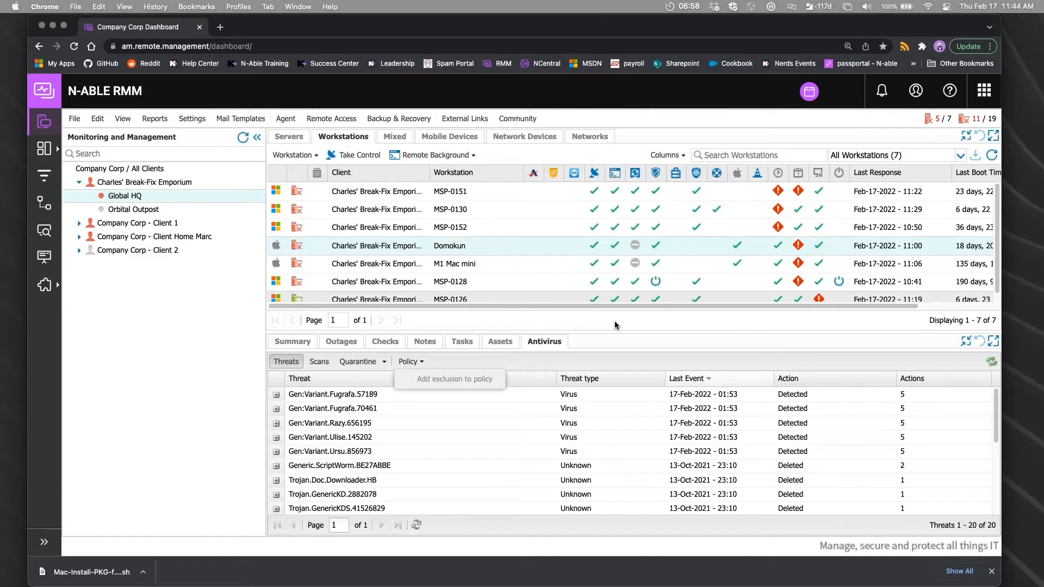
{"action": "mouse_move", "coordinate": [549, 320]}
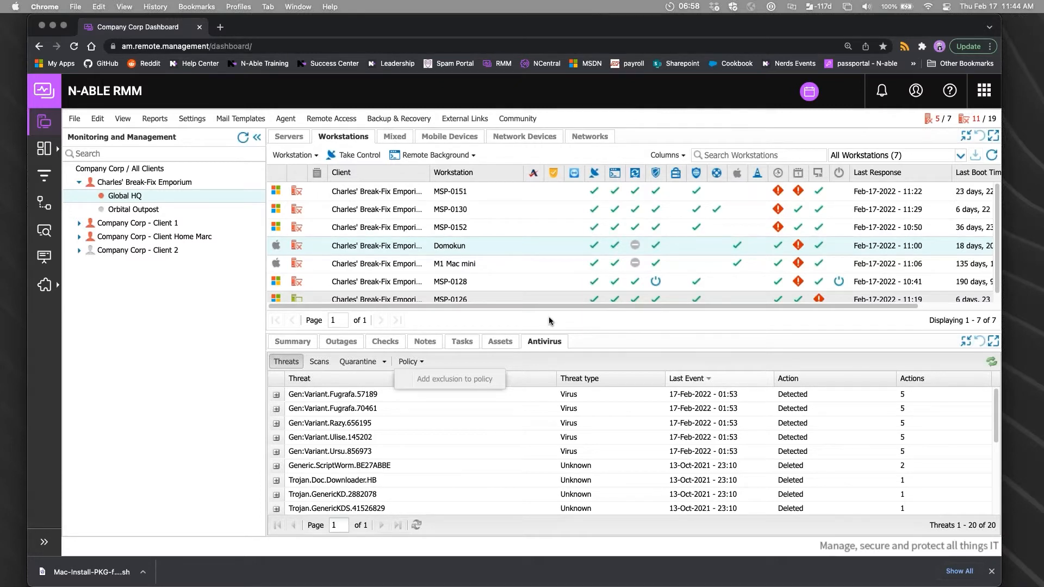
{"action": "mouse_move", "coordinate": [533, 257]}
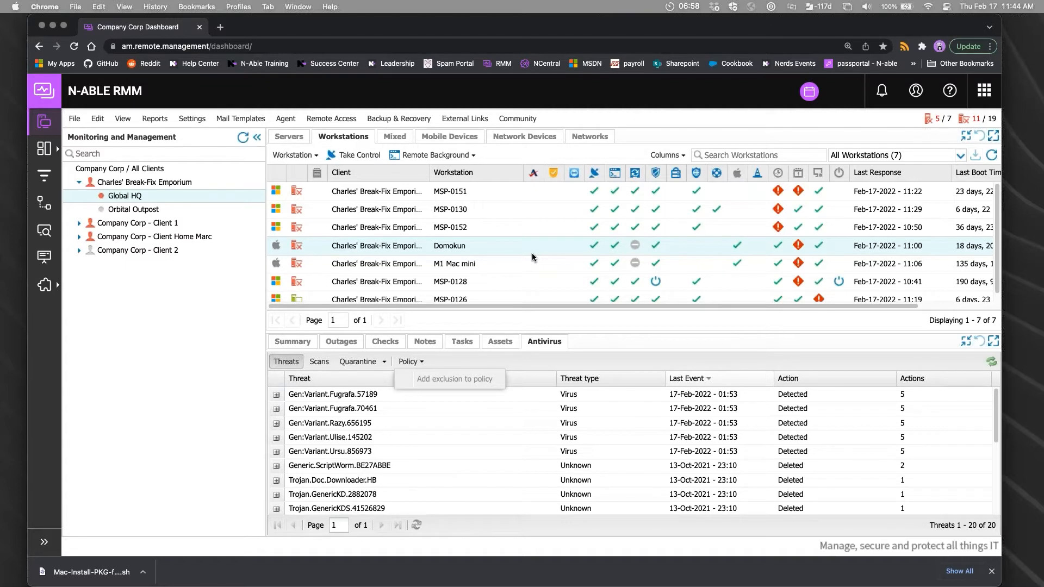
{"action": "mouse_move", "coordinate": [469, 227]}
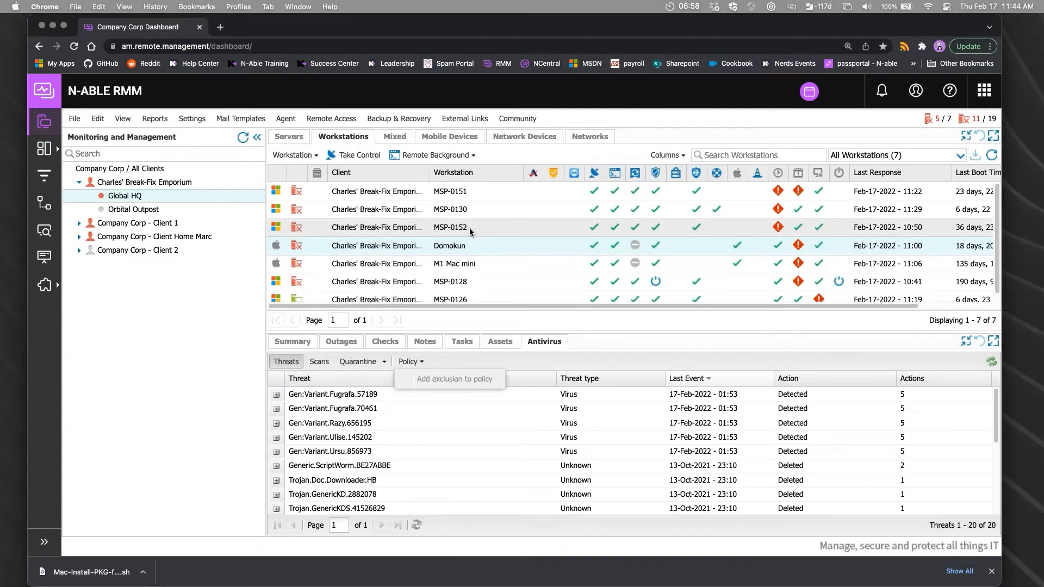
{"action": "mouse_move", "coordinate": [481, 237]}
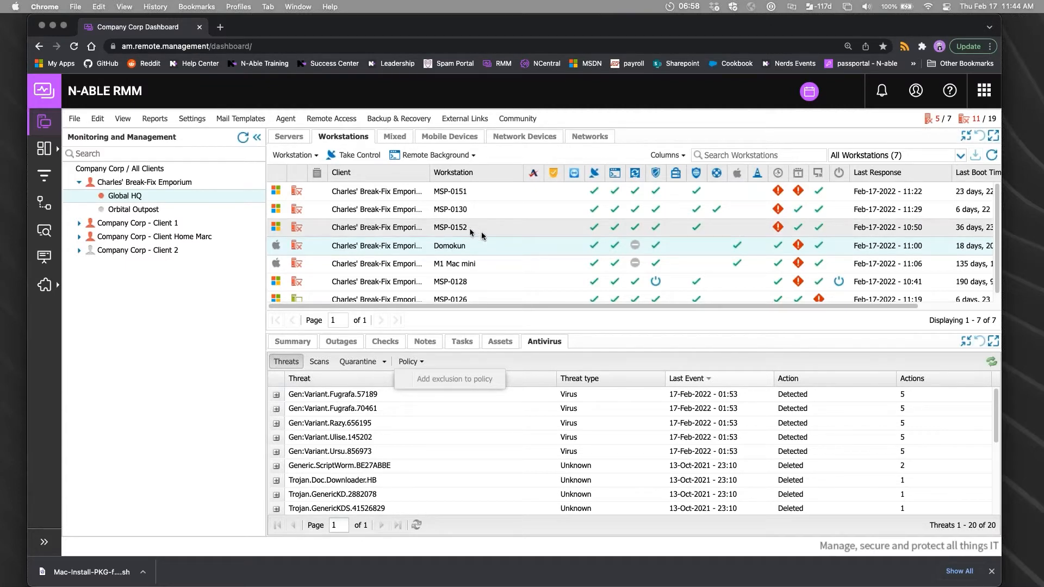
{"action": "mouse_move", "coordinate": [510, 245]}
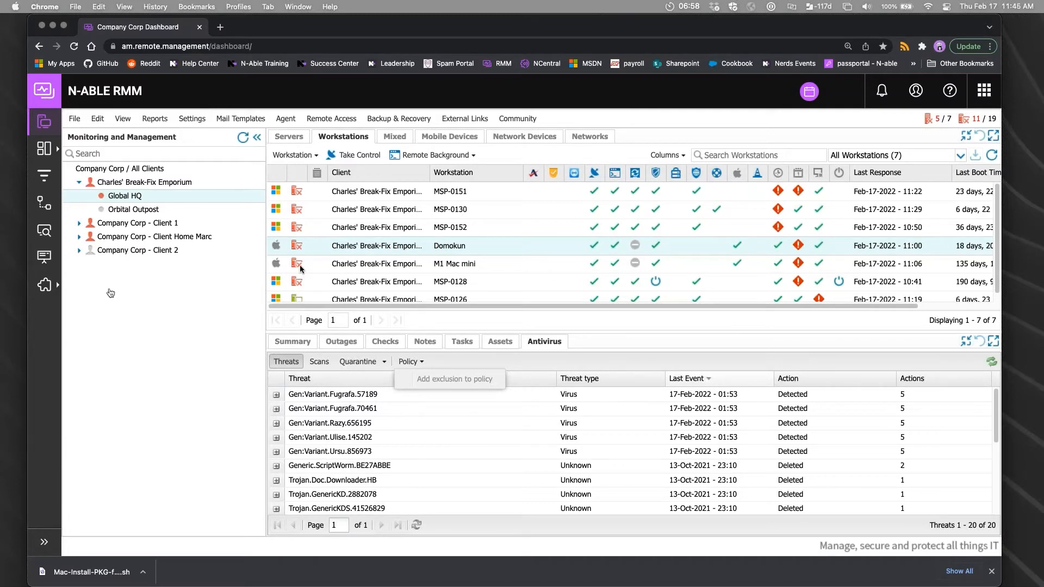
{"action": "mouse_move", "coordinate": [356, 295]}
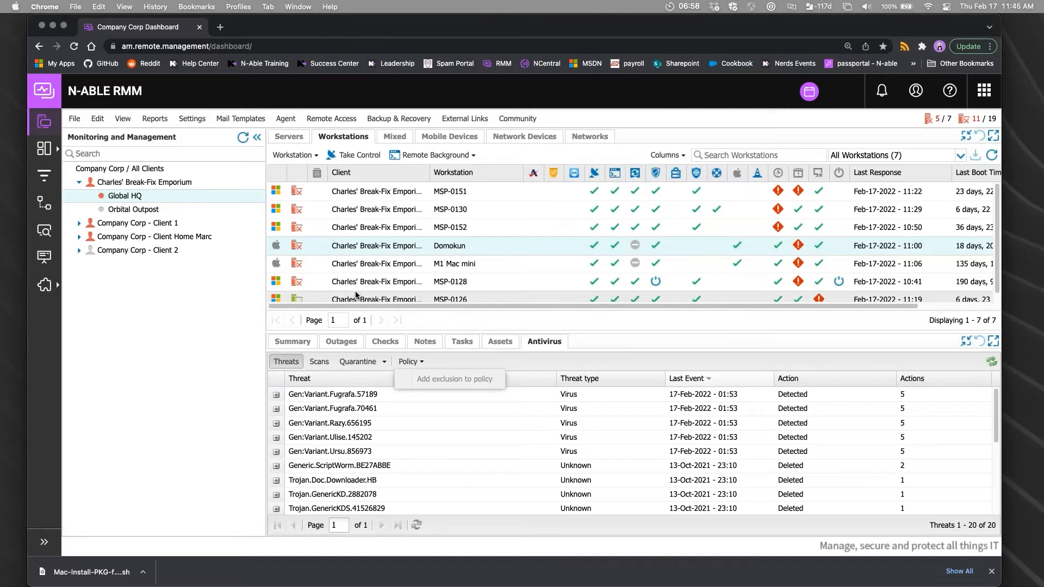
{"action": "mouse_move", "coordinate": [271, 174]}
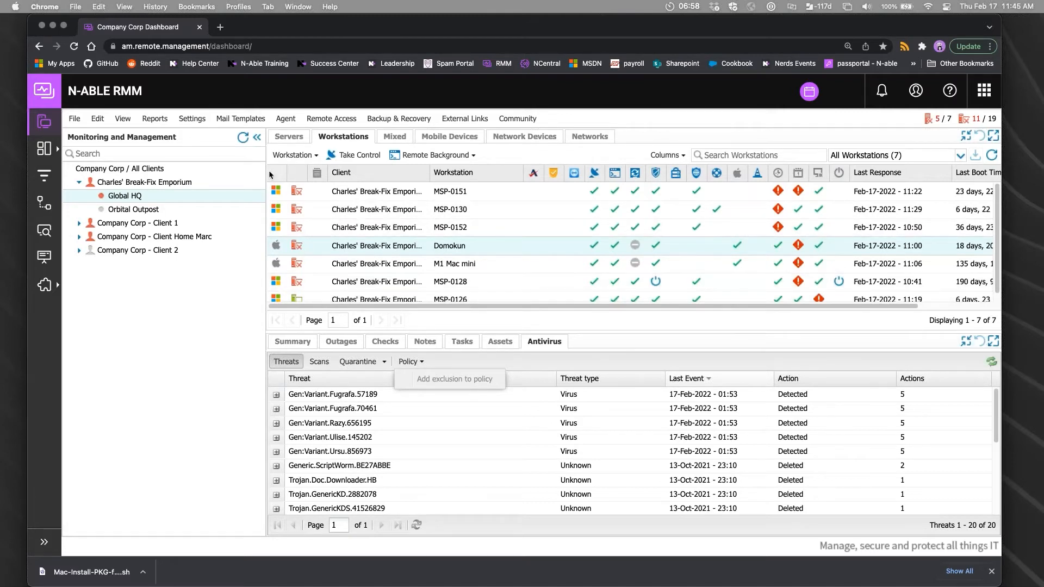
{"action": "left_click", "coordinate": [192, 119]}
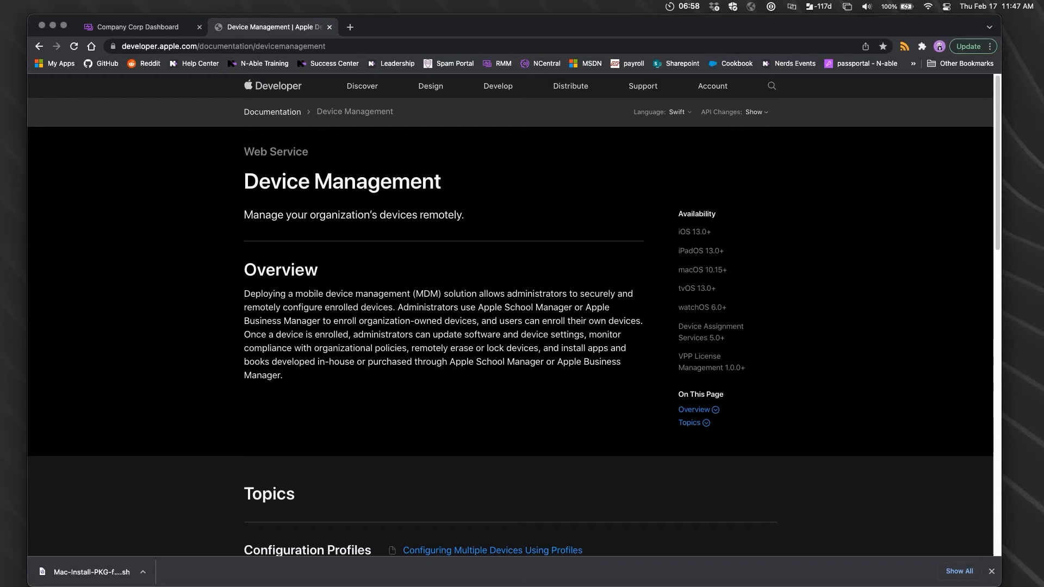
{"action": "mouse_move", "coordinate": [800, 350]}
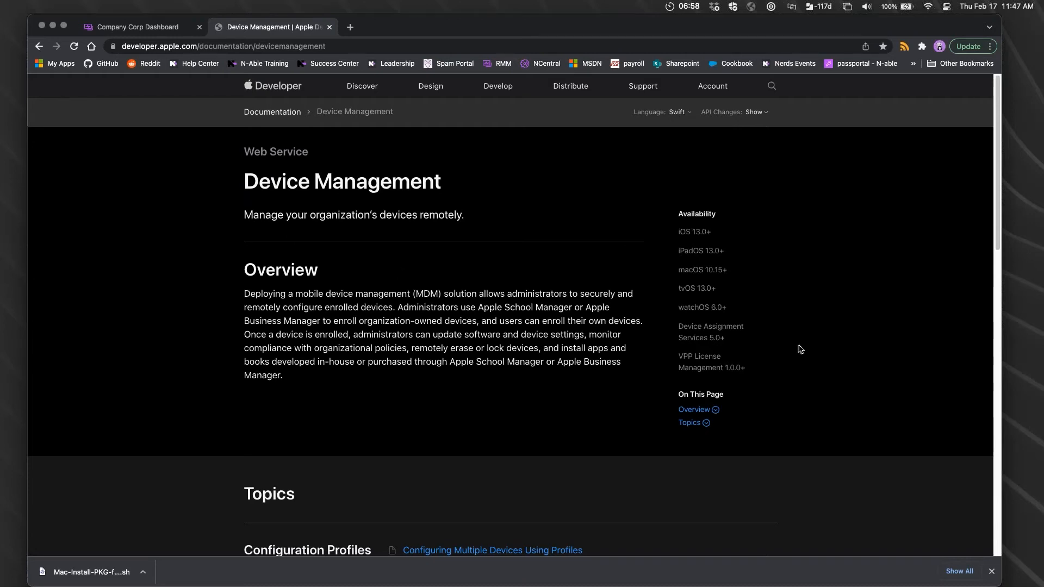
Browse the Device Management page's Overview and Topics, then go back to the Company Corp Dashboard tab
{"action": "scroll", "scroll_direction": "down", "scroll_amount": 3}
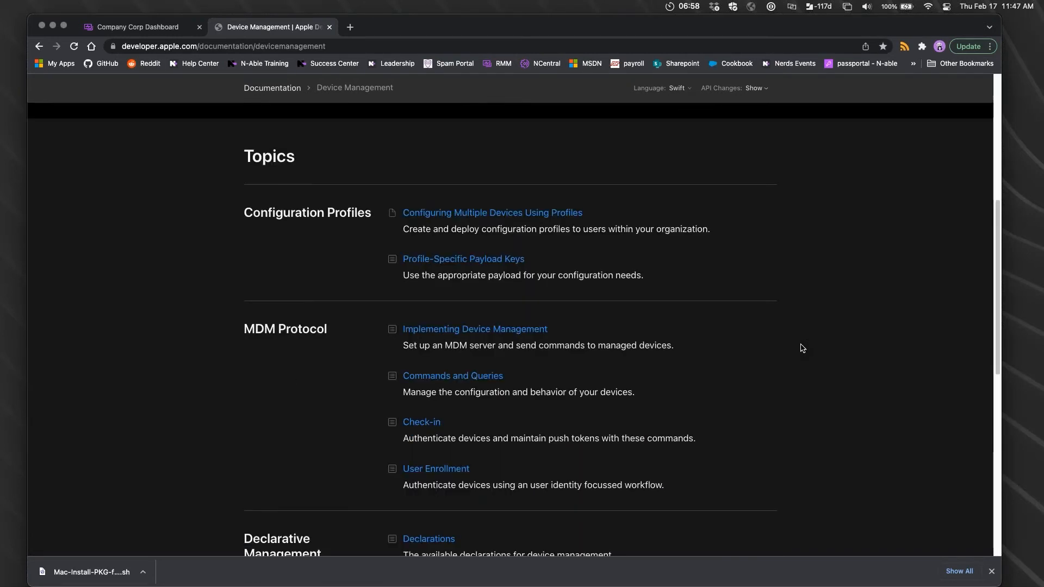
{"action": "scroll", "scroll_direction": "down", "scroll_amount": 3}
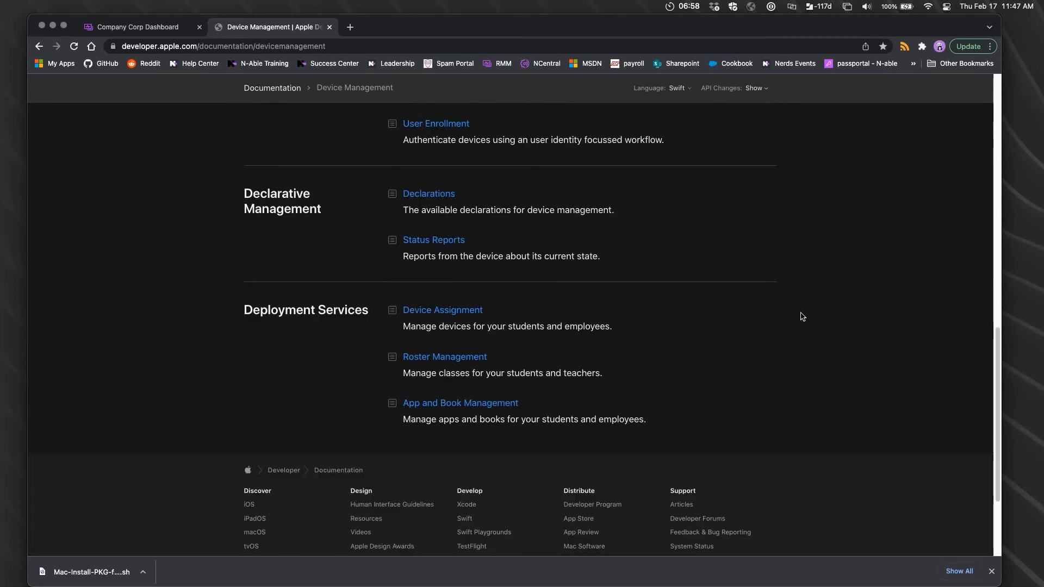
{"action": "scroll", "scroll_direction": "down", "scroll_amount": 3}
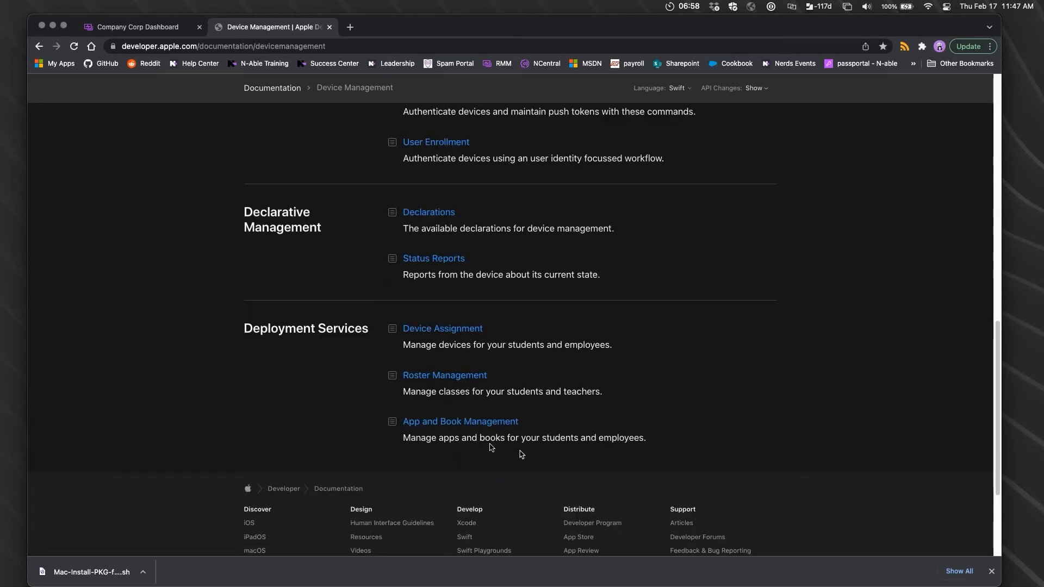
{"action": "scroll", "scroll_direction": "up", "scroll_amount": 3}
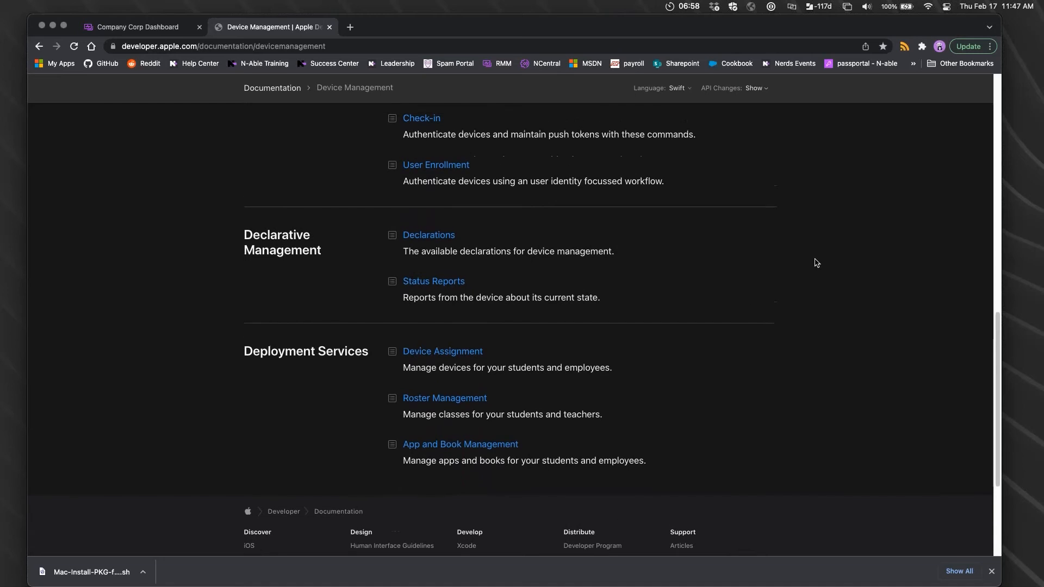
{"action": "mouse_move", "coordinate": [804, 287]}
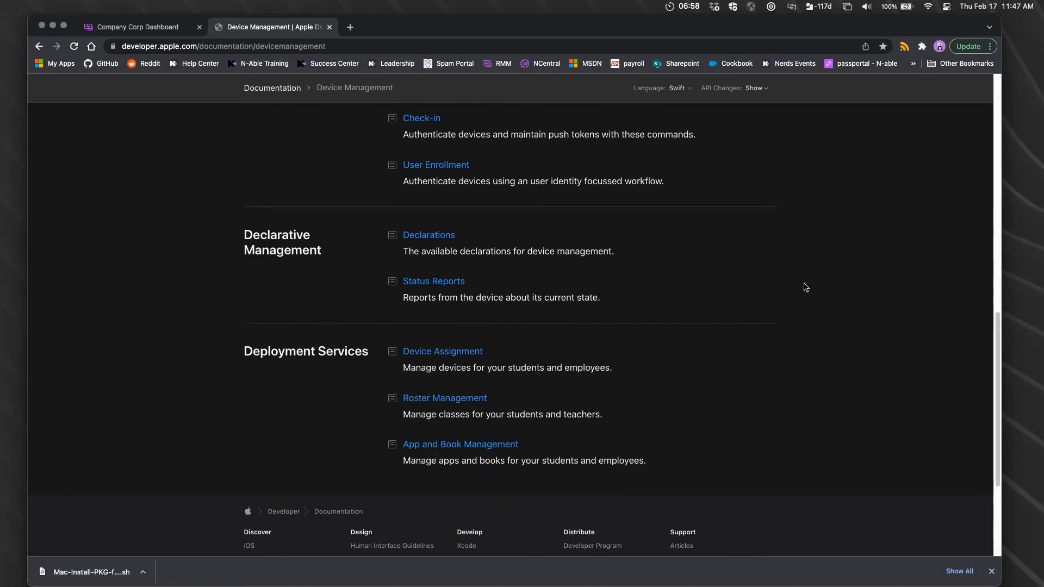
{"action": "scroll", "scroll_direction": "down", "scroll_amount": 3}
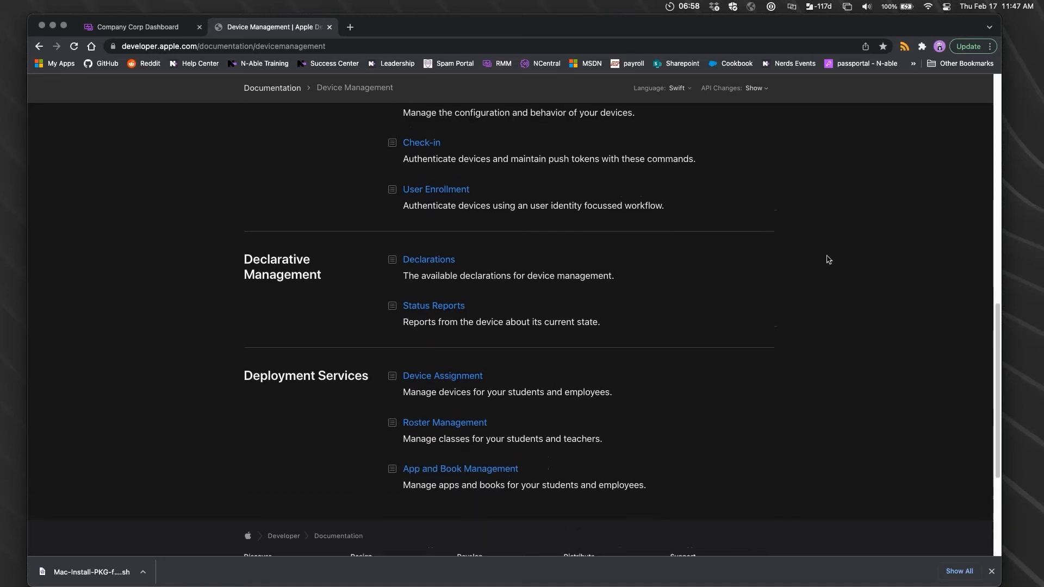
{"action": "scroll", "scroll_direction": "up", "scroll_amount": 3}
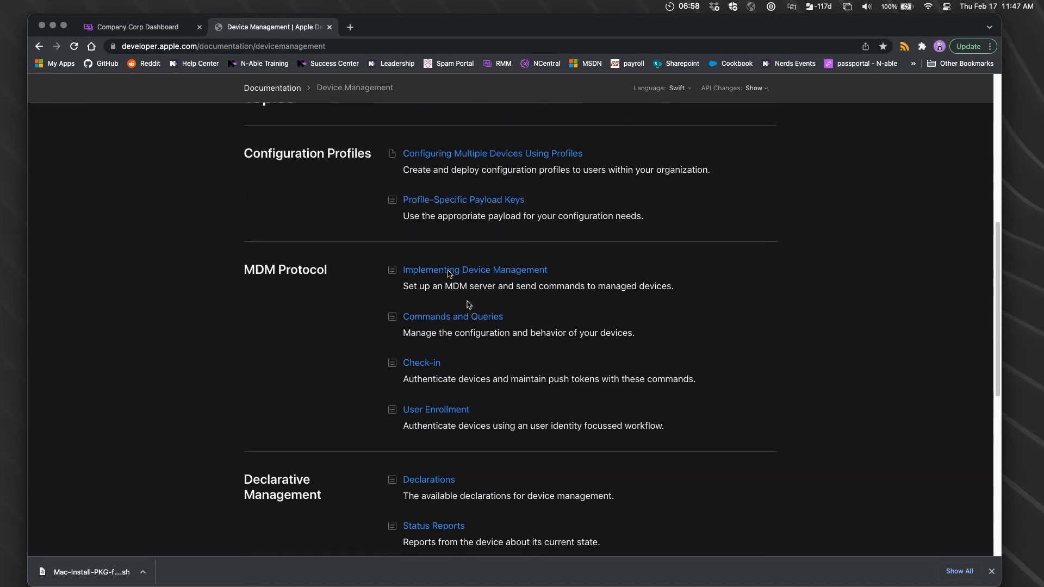
{"action": "mouse_move", "coordinate": [906, 251]}
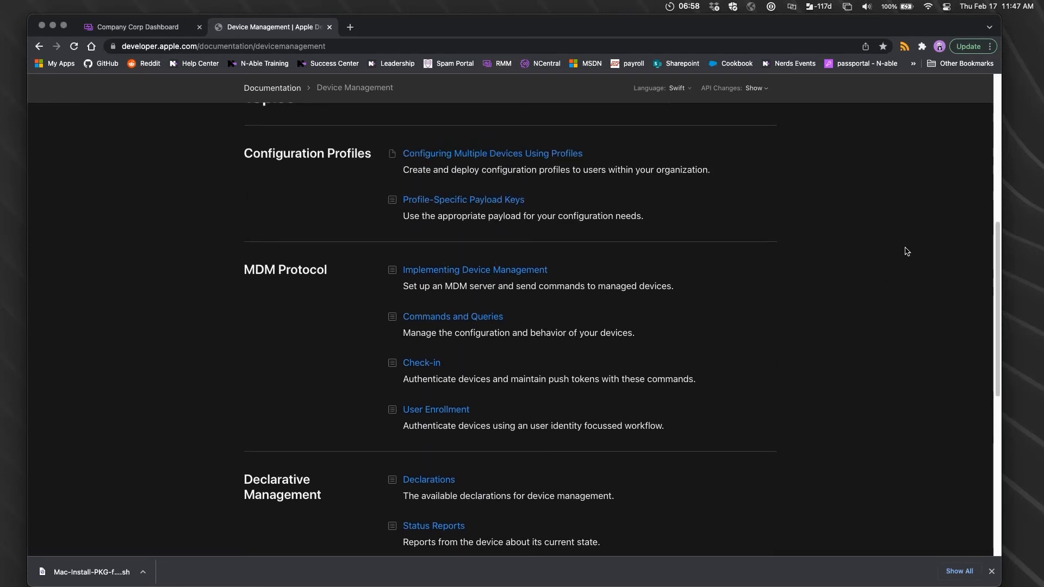
{"action": "scroll", "scroll_direction": "up", "scroll_amount": 3}
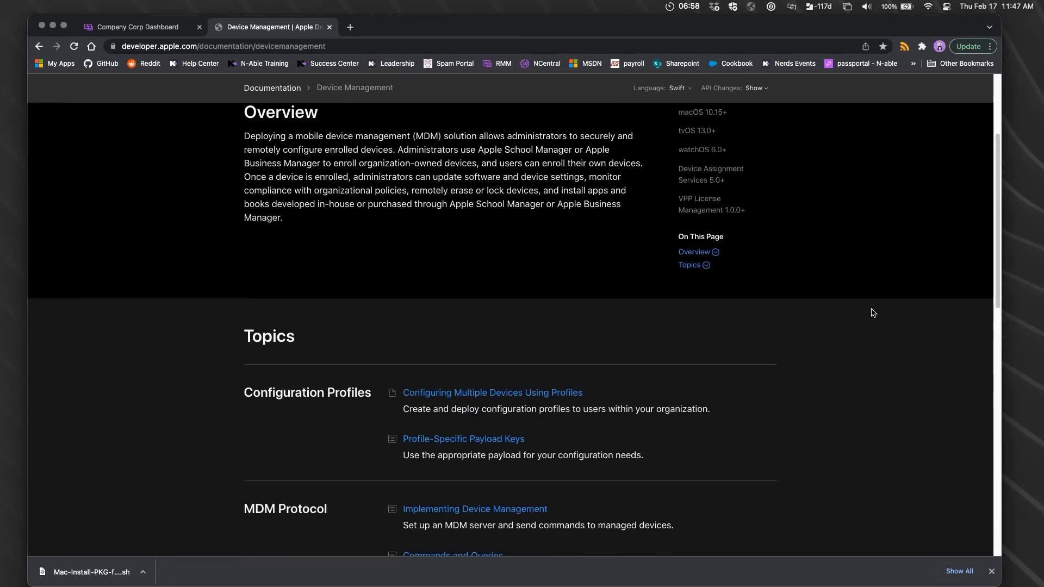
{"action": "scroll", "scroll_direction": "up", "scroll_amount": 3}
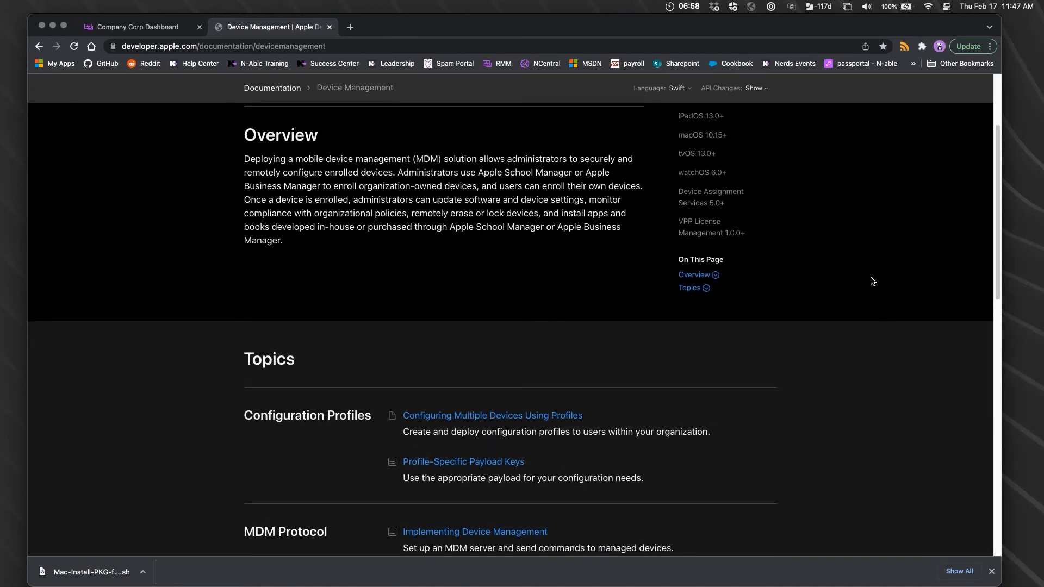
{"action": "scroll", "scroll_direction": "up", "scroll_amount": 3}
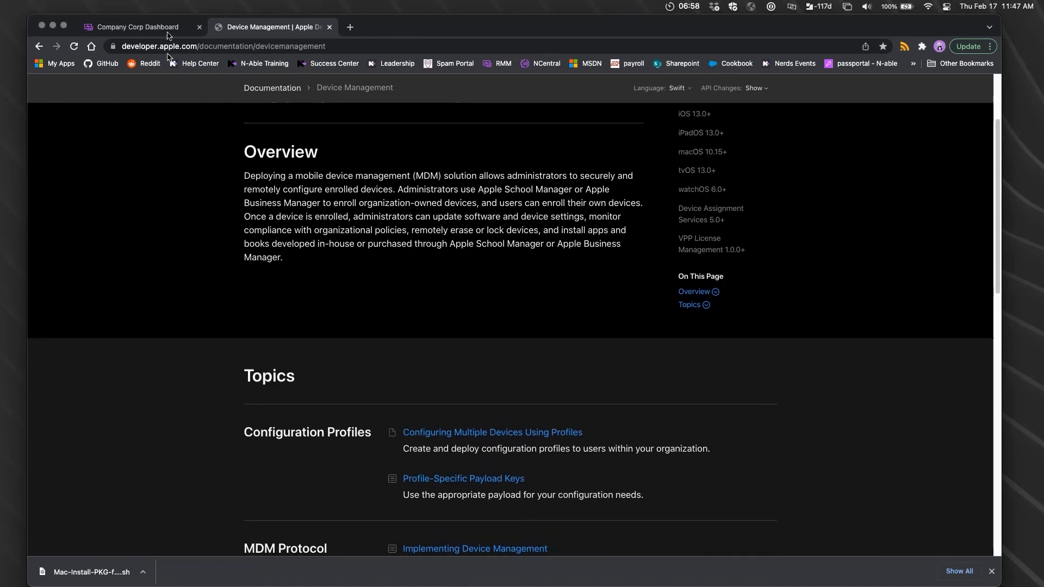
{"action": "left_click", "coordinate": [137, 27]}
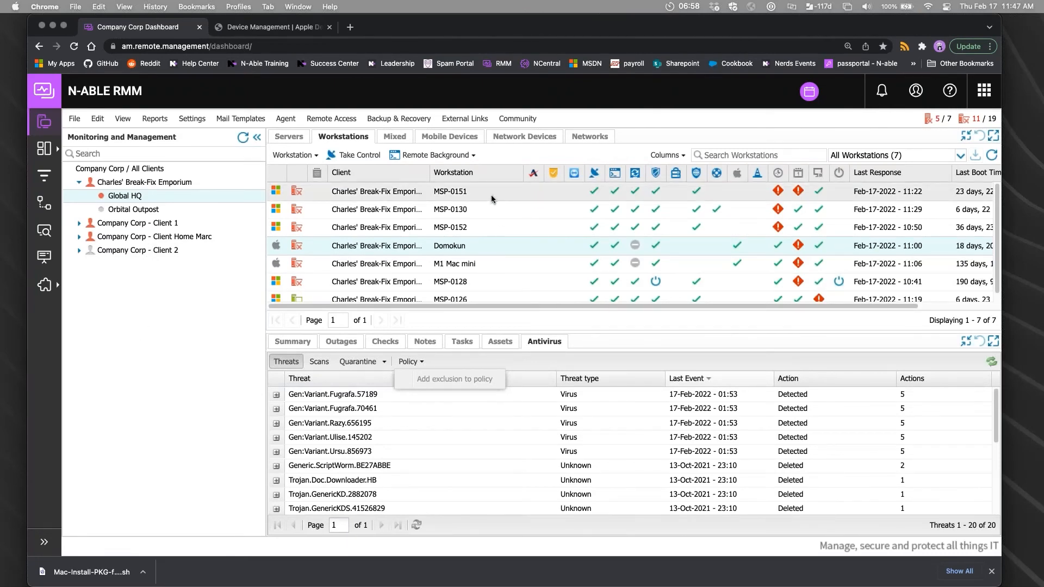
View the Domokun Mac's Outages, Checks and Assets tabs, glancing at the Apple docs tab in between
{"action": "left_click", "coordinate": [341, 341]}
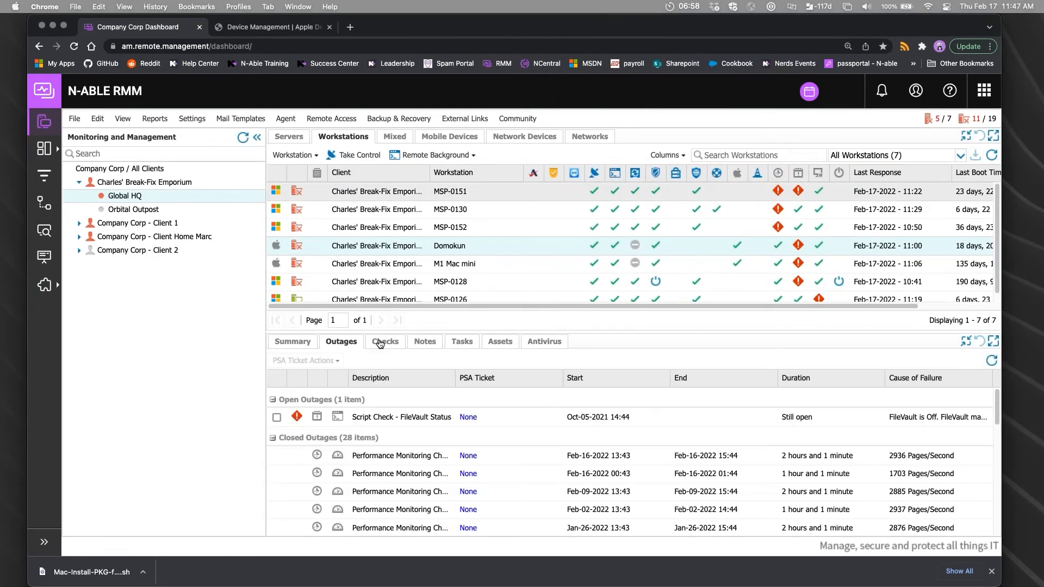
{"action": "left_click", "coordinate": [385, 342]}
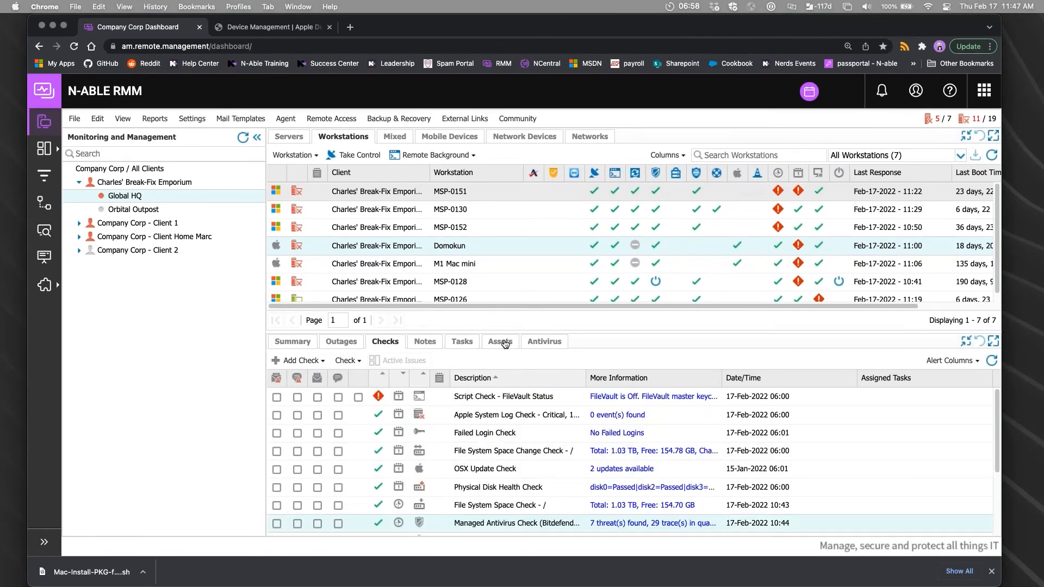
{"action": "left_click", "coordinate": [500, 341]}
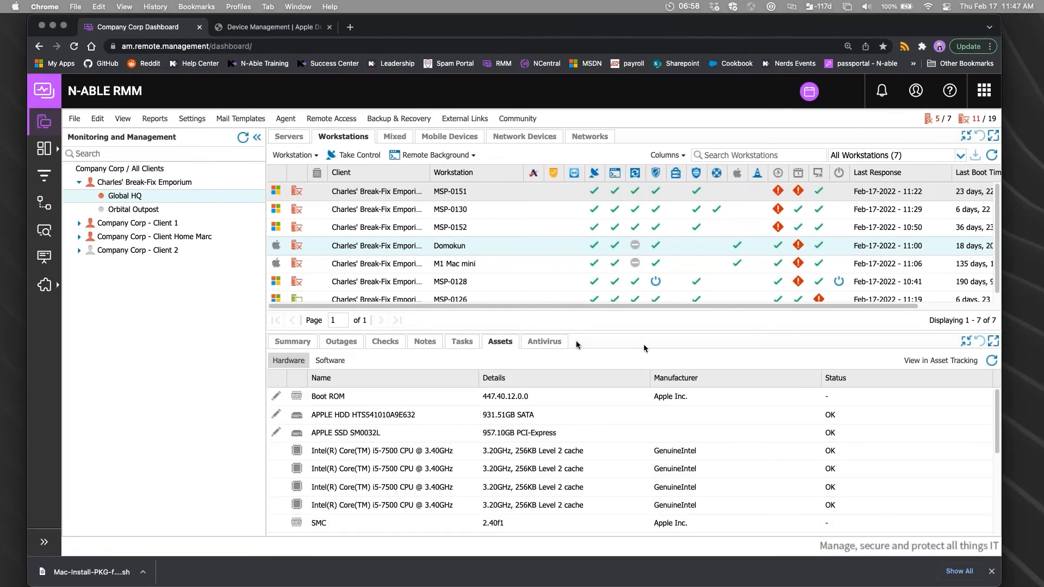
{"action": "mouse_move", "coordinate": [604, 338]}
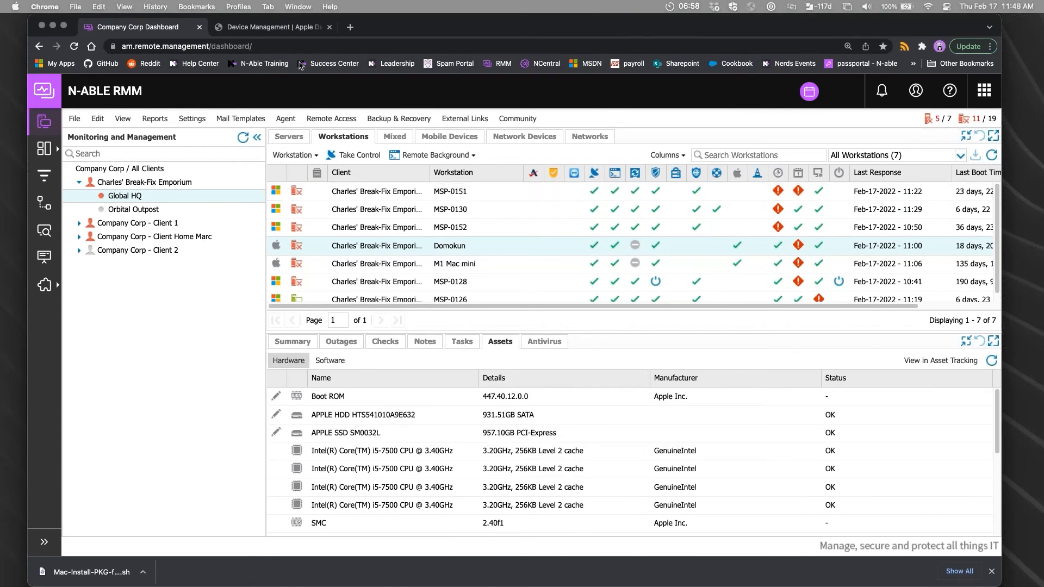
{"action": "left_click", "coordinate": [272, 26]}
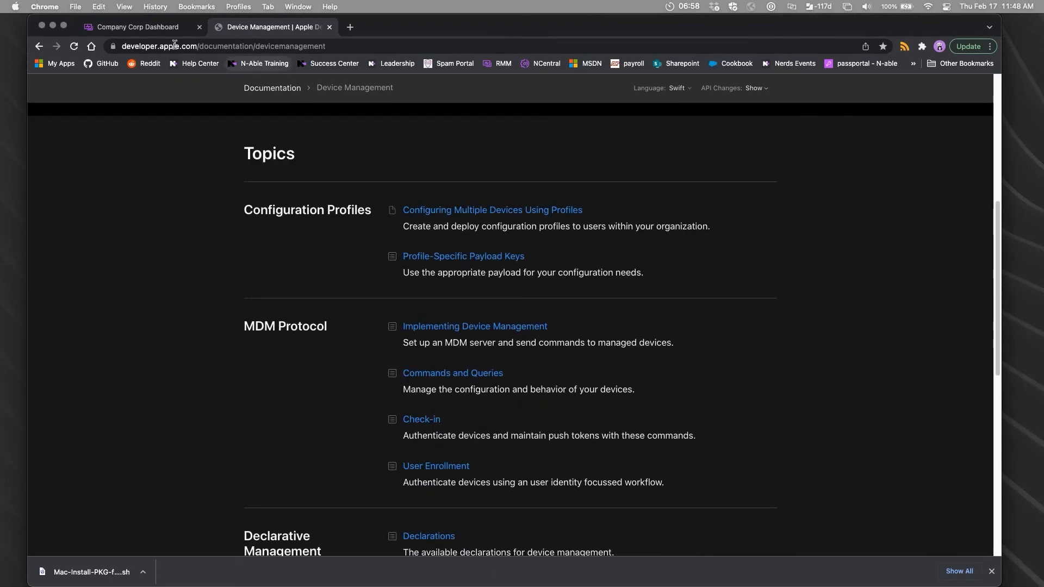
{"action": "left_click", "coordinate": [133, 27]}
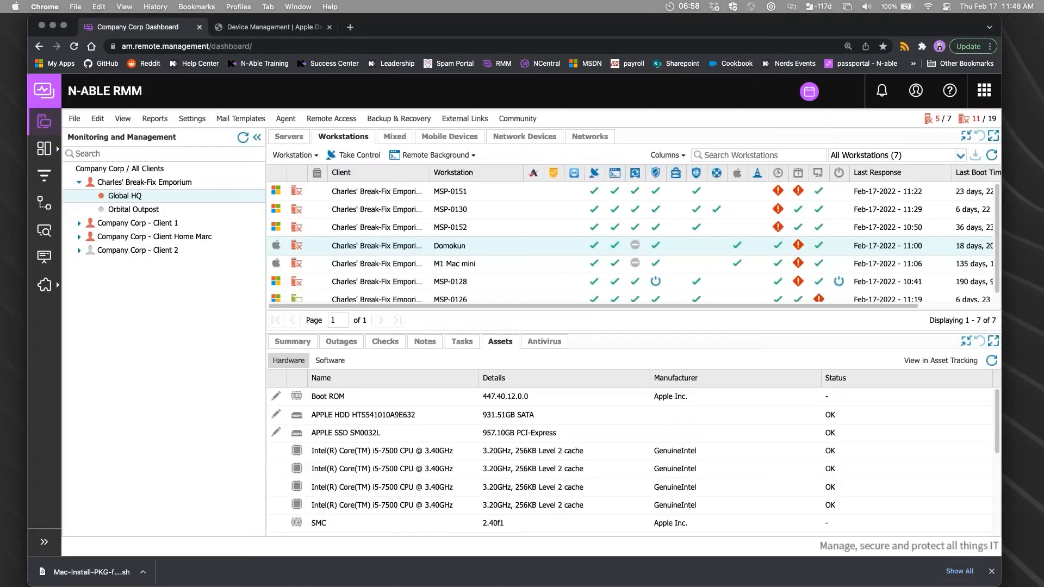